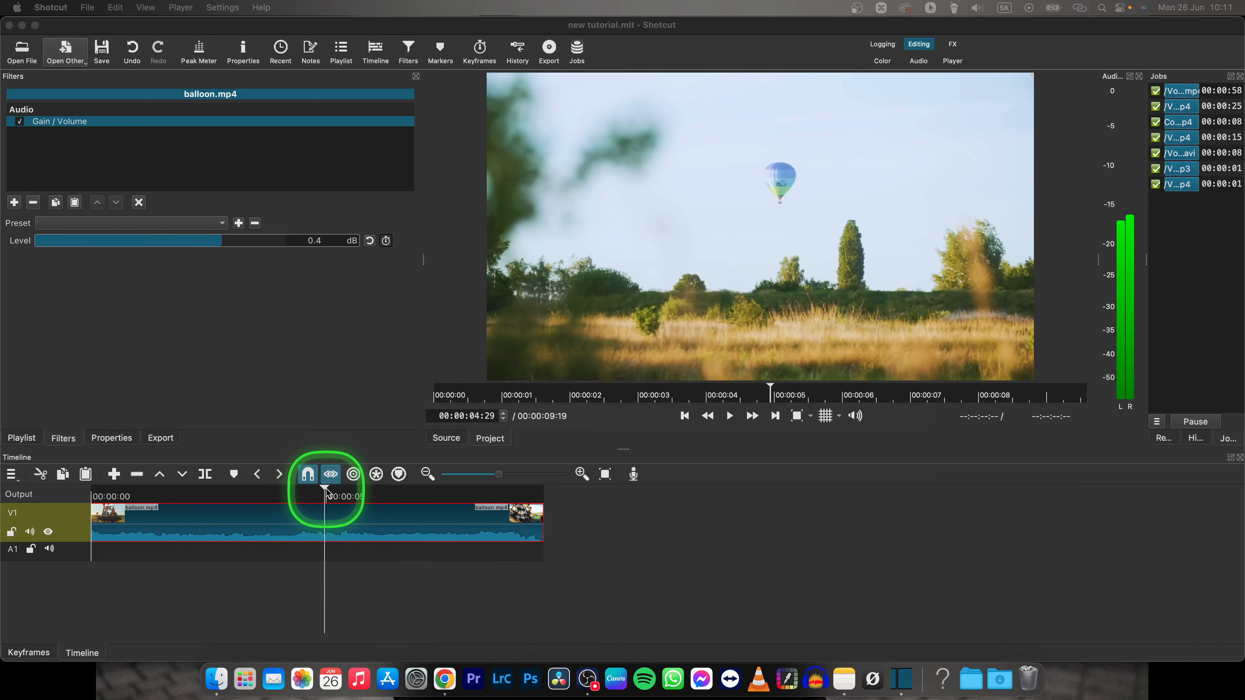
Move the playhead to 00:00:08:23, the frame showing the two DJs.
left_click(256, 474)
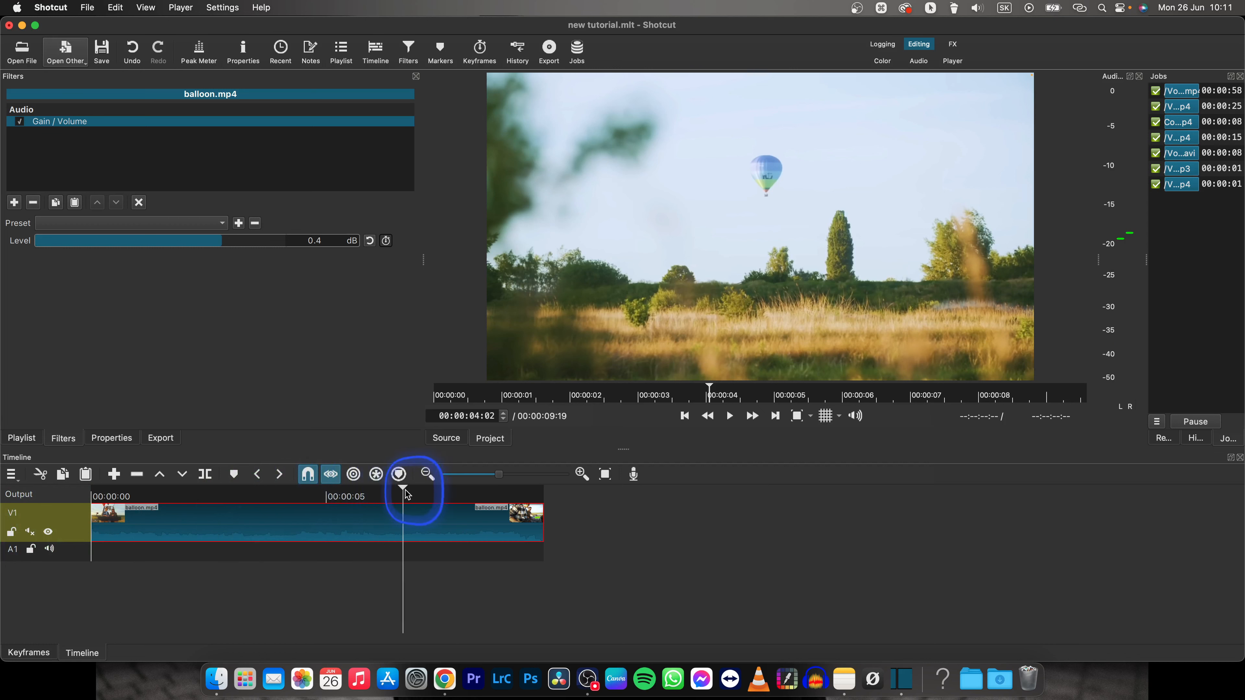
left_click_drag(404, 491, 509, 491)
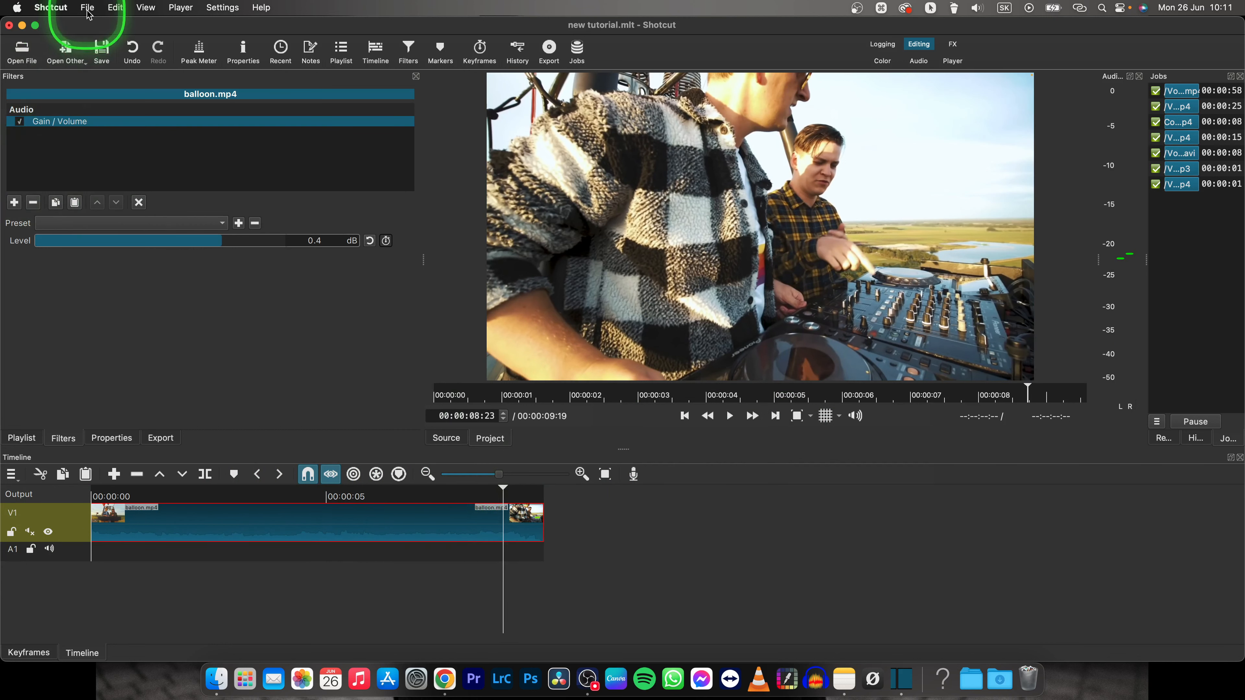
Export the current frame as PNG 'freezed frame' into the material folder via File > Export > Frame.
left_click(86, 7)
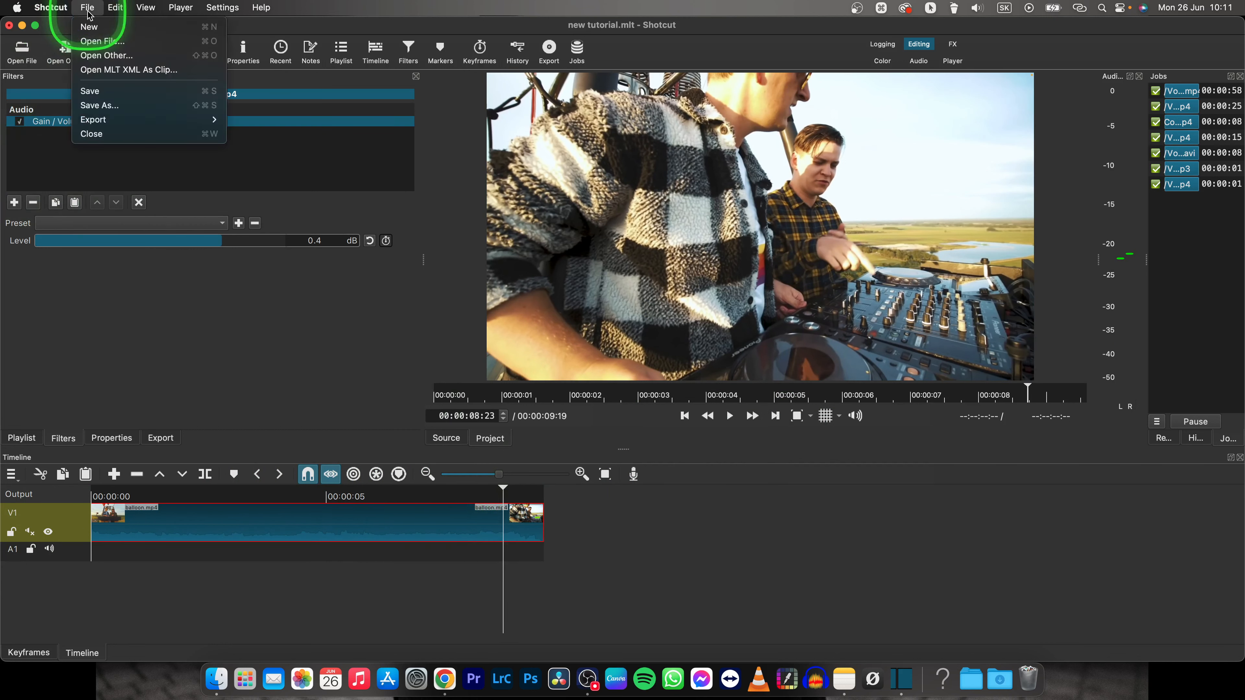
mouse_move(93, 119)
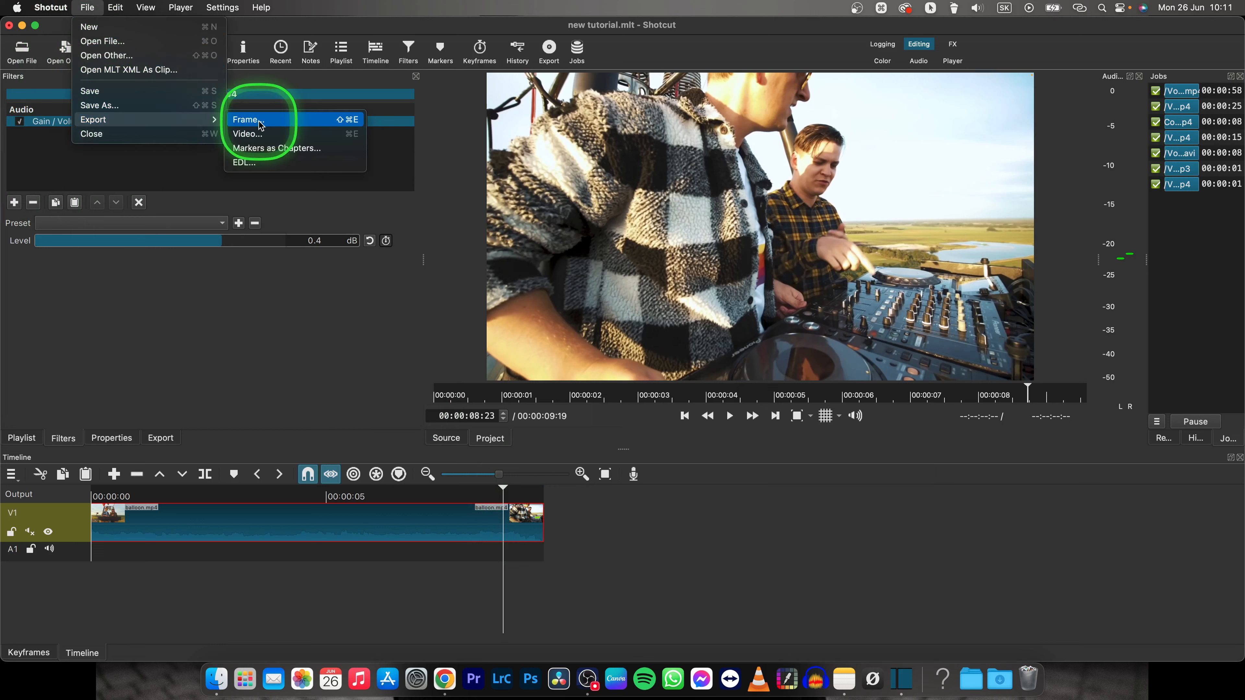
left_click(246, 120)
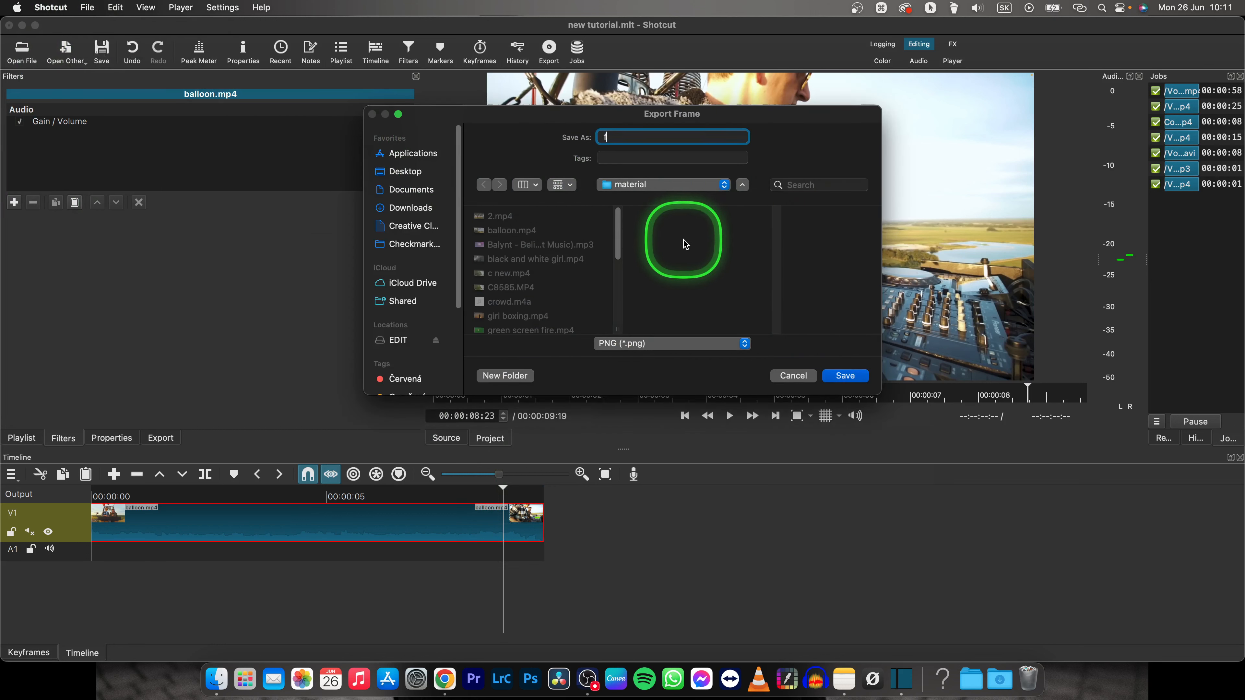
type("freezed frame")
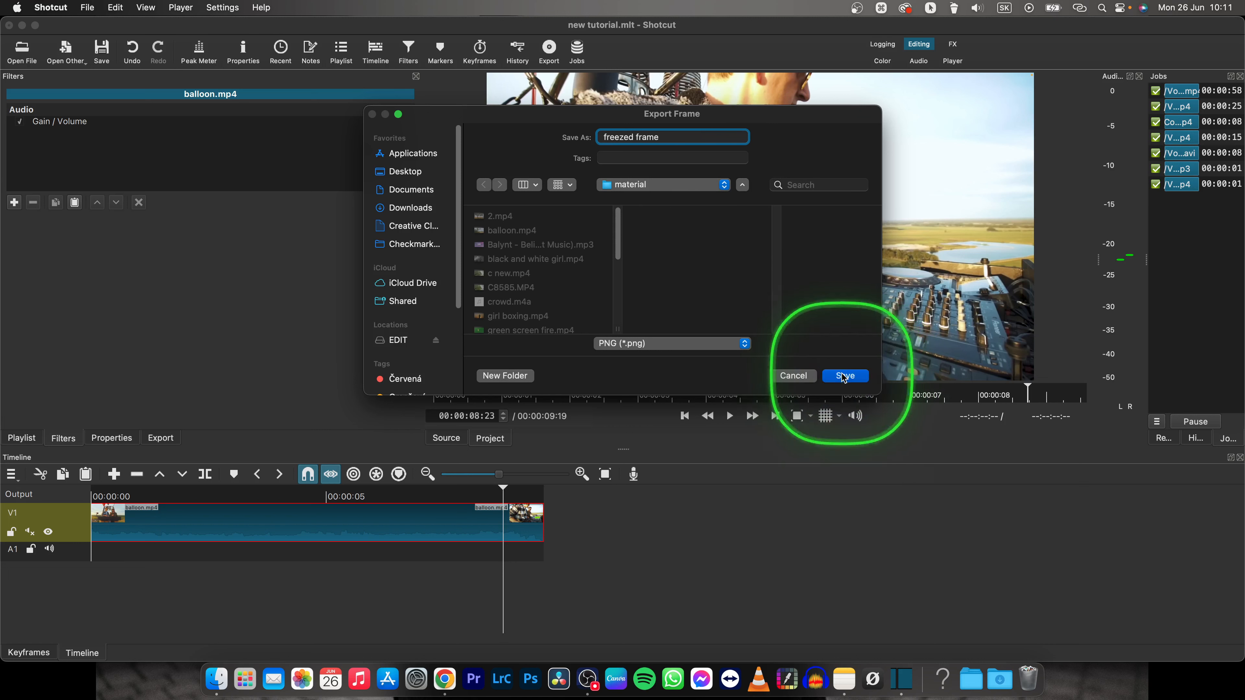
left_click(844, 375)
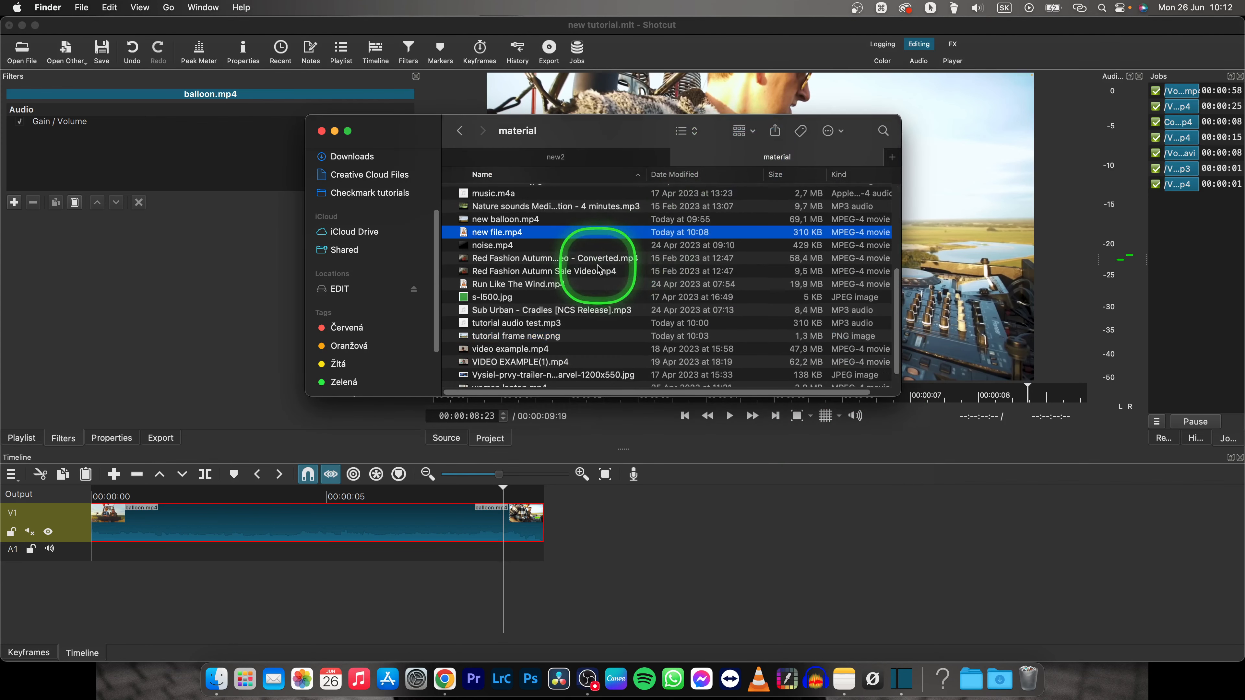
Locate and select freezed frame.png (2,3 MB, today 10:12) in the material folder list.
scroll("down", 3)
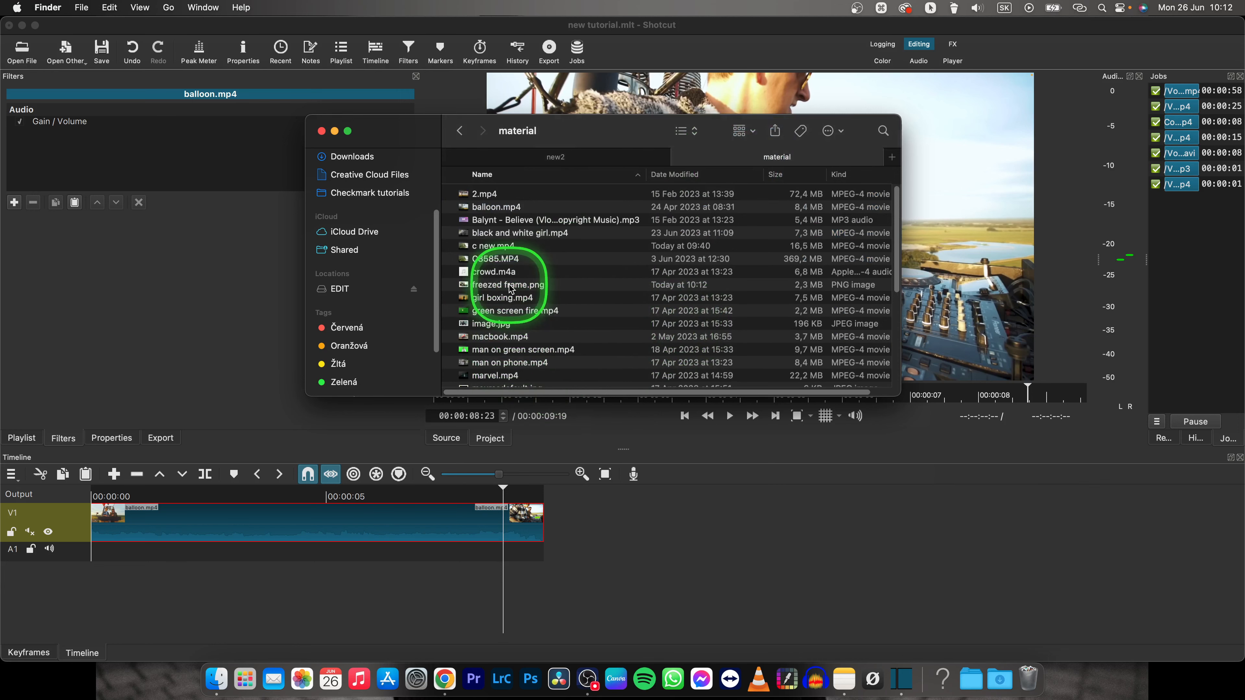
left_click(508, 284)
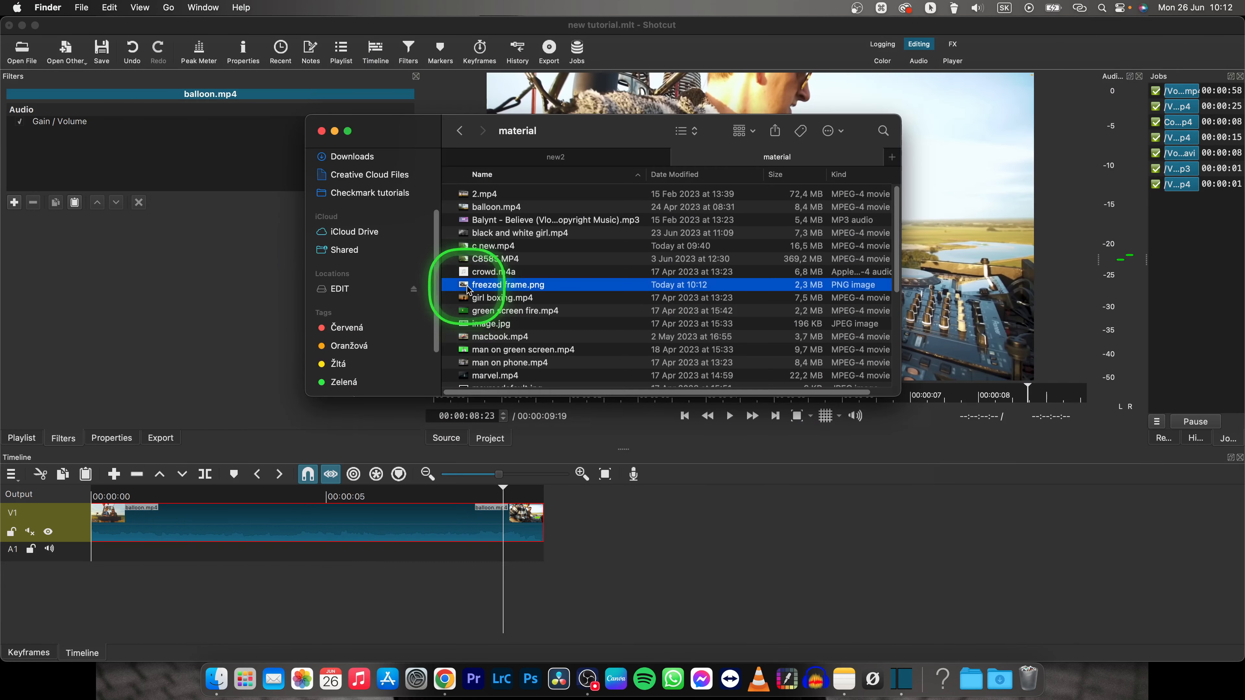